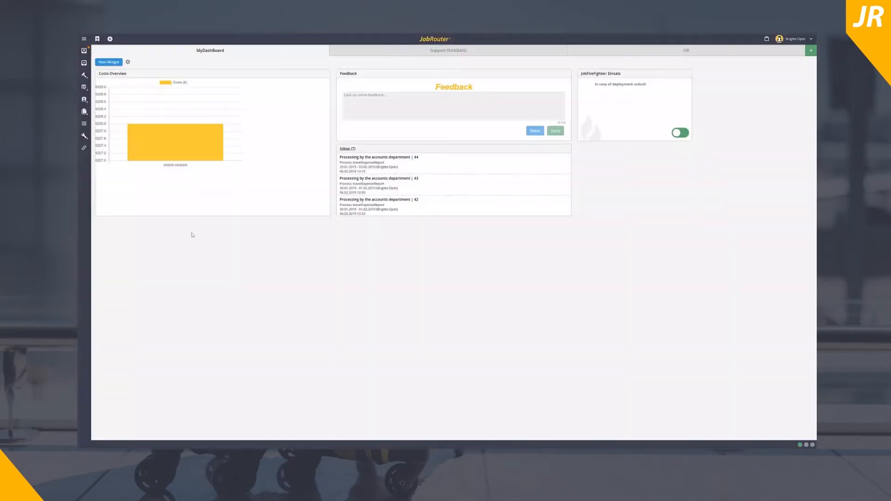
- Start a new 'Apply for reimbursement of travel expenses' process from Human Resources
click(109, 39)
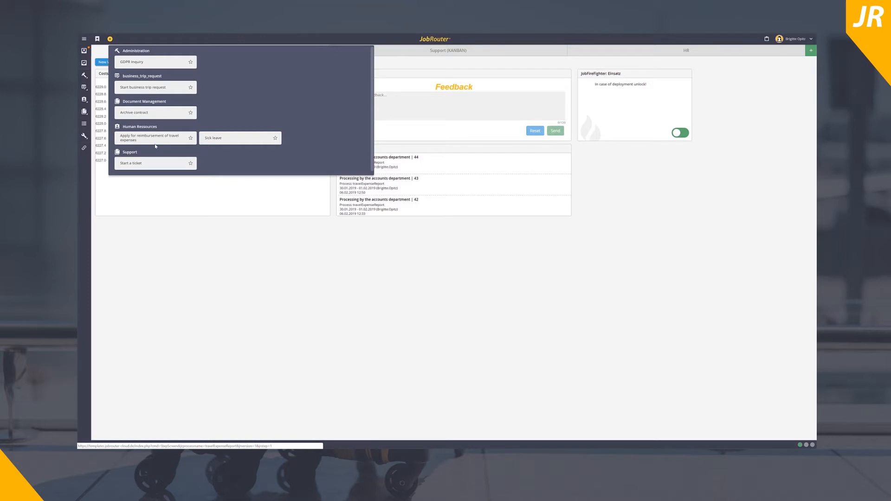
click(150, 137)
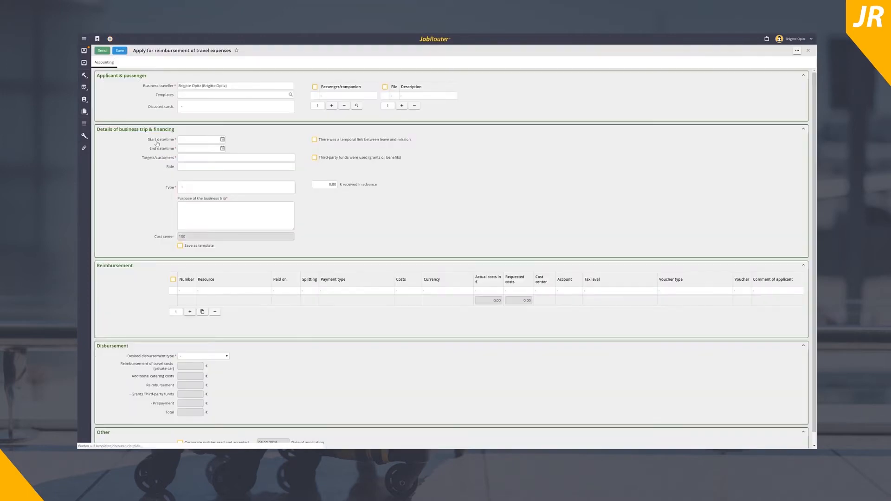
- Select the Rail card 50 (1 class) discount card and open the trip start-date calendar
click(235, 107)
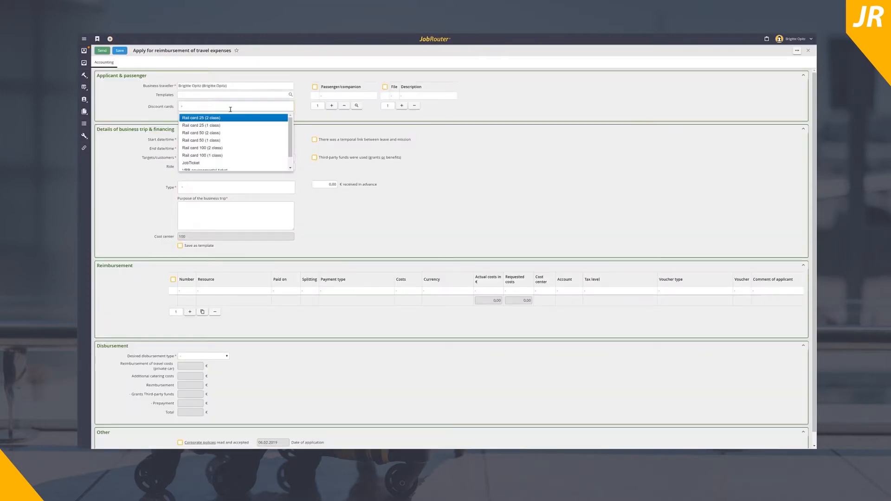
click(201, 140)
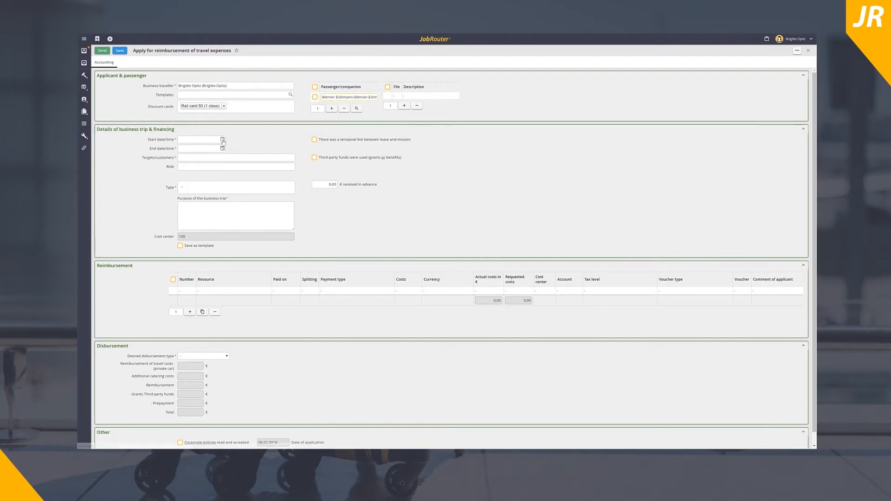
click(199, 140)
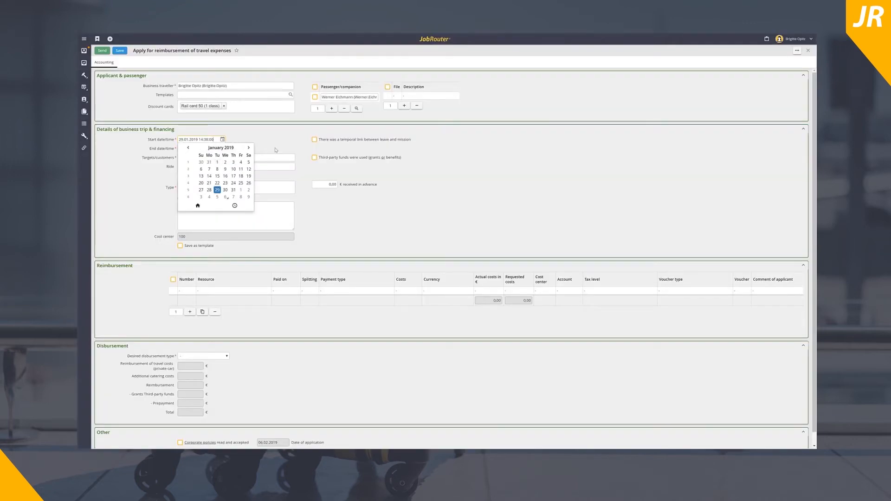
- Enter start date 29.01.2019, destination Hamburg, training trip, purpose 'Attending a training', 100 € advance
click(222, 148)
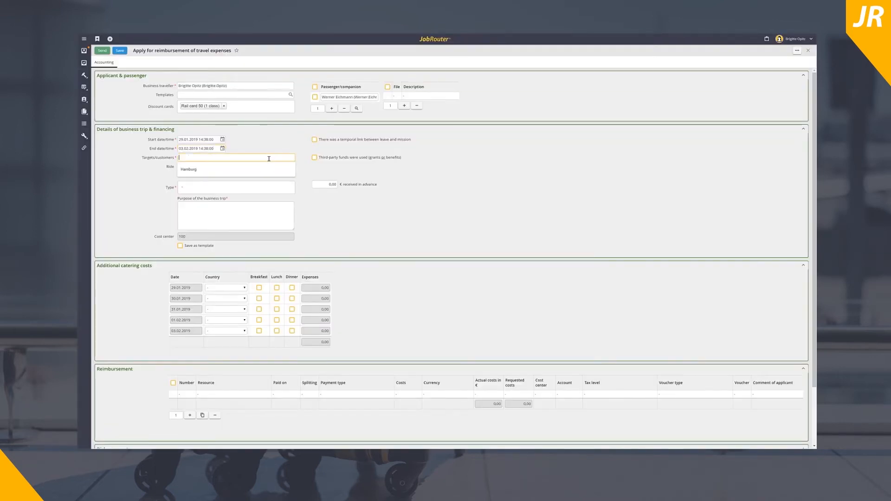
click(235, 187)
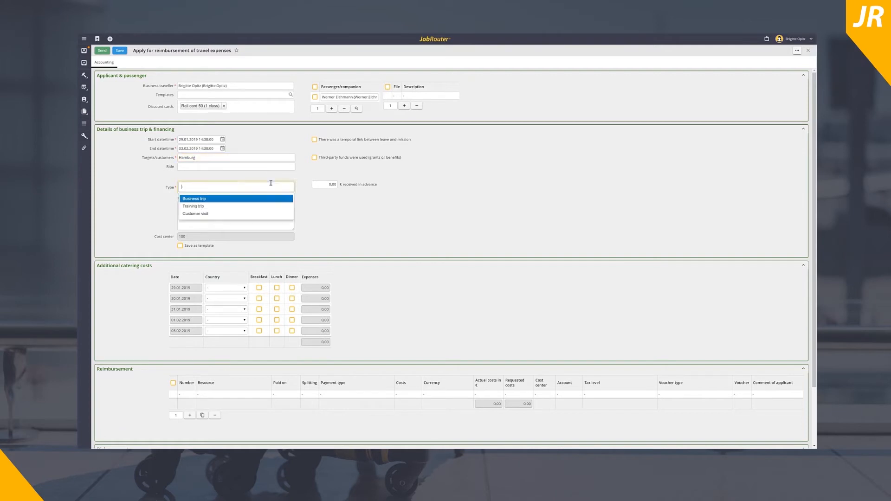
click(193, 206)
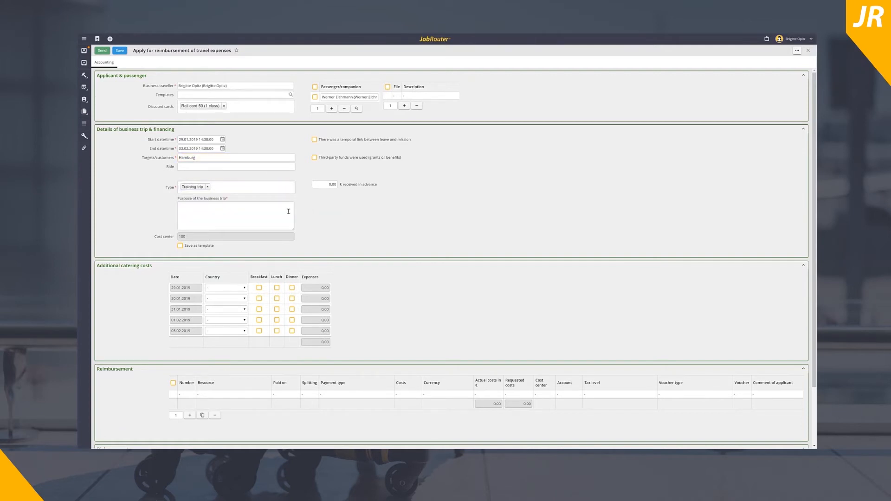
text(Attending a training)
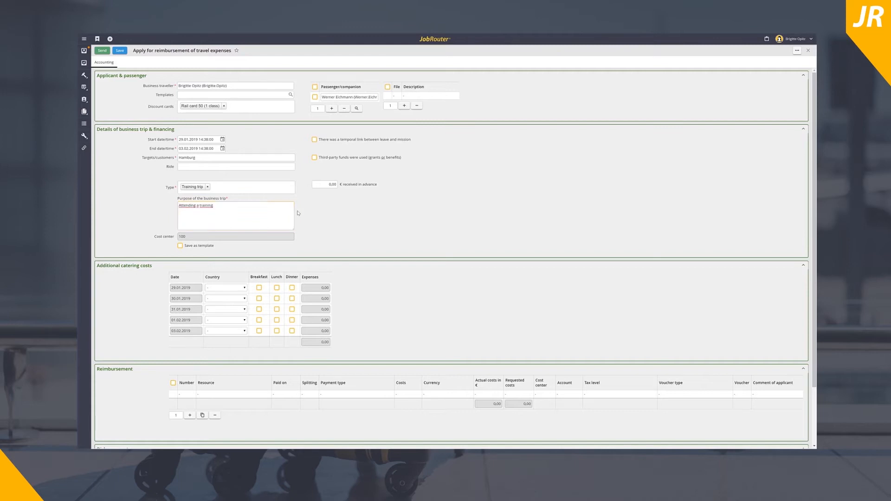
click(324, 183)
text(100)
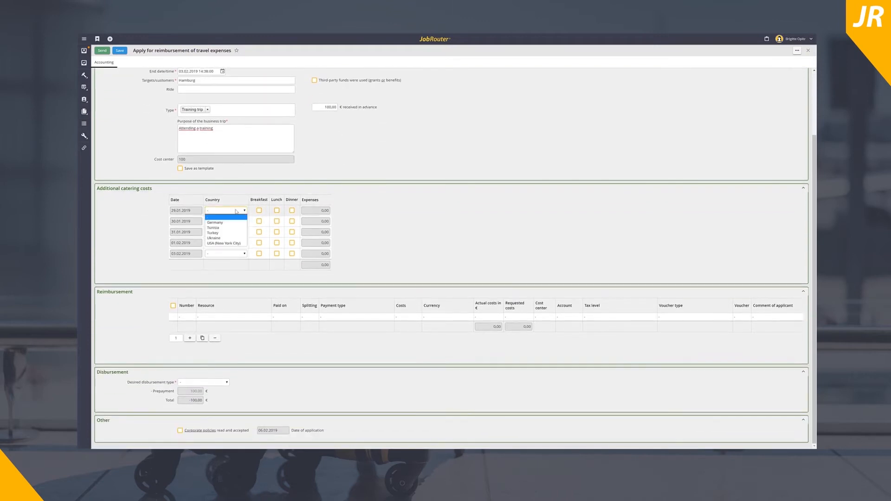
- Set Germany as country and lunch as catering for every trip day
click(215, 222)
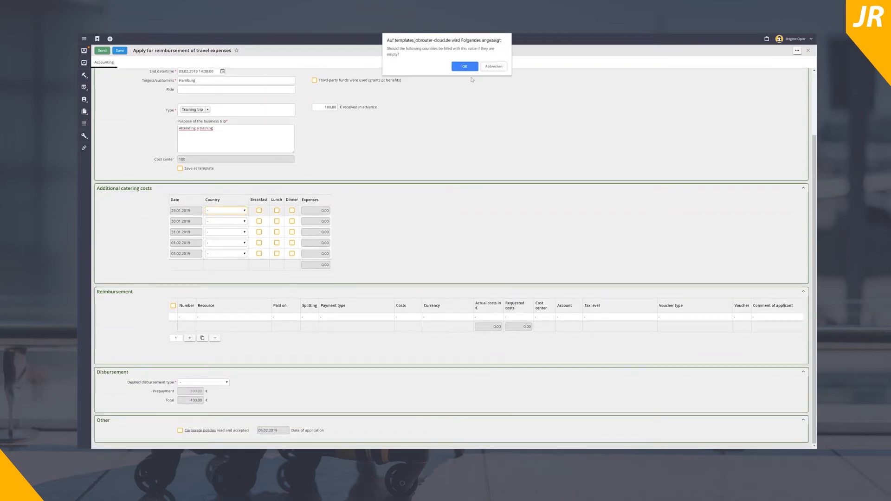
click(464, 66)
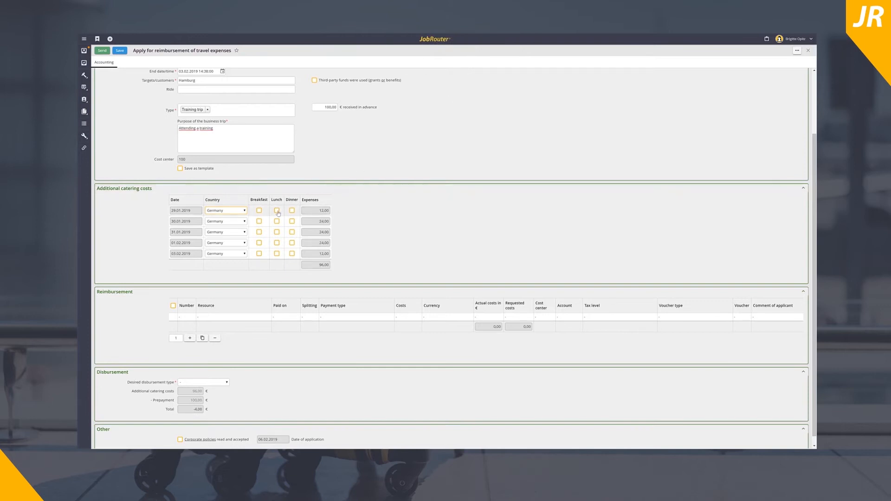
click(277, 210)
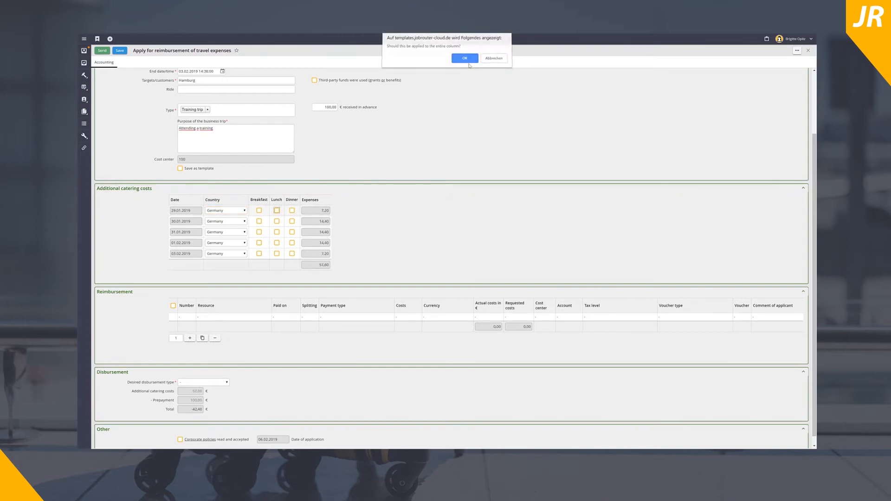
click(464, 58)
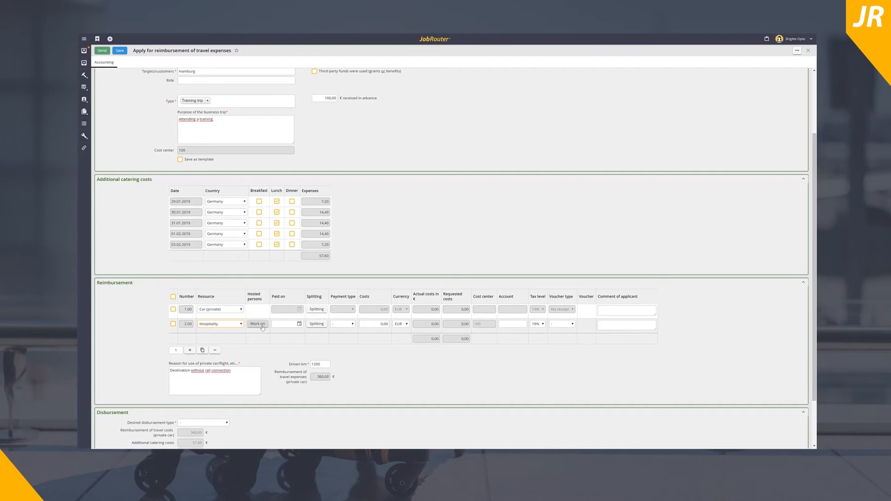
- Enter Heinz Müller and BrownCar Ltd as the hospitality item's hosted persons
click(257, 324)
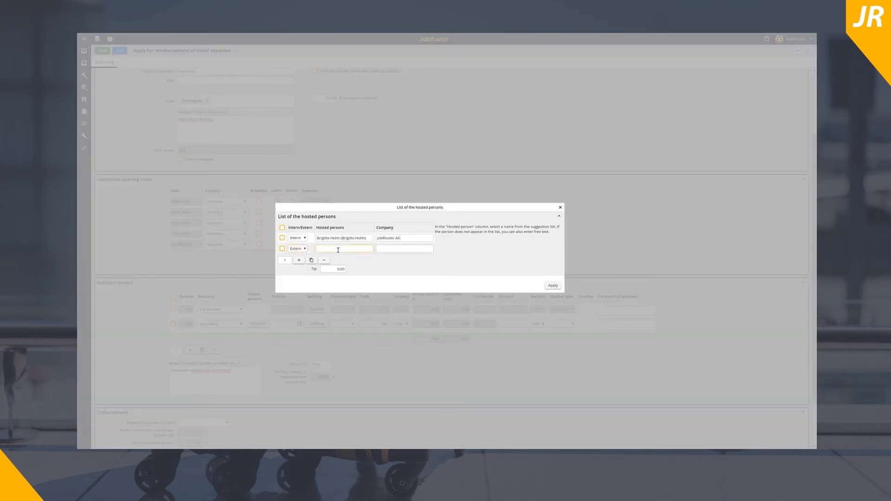
text(Heinz Müller)
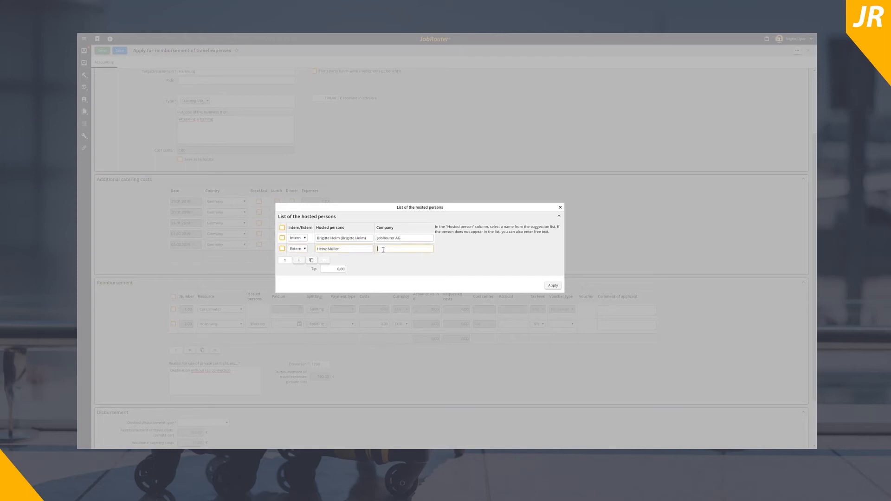
text(BrownCar Ltd)
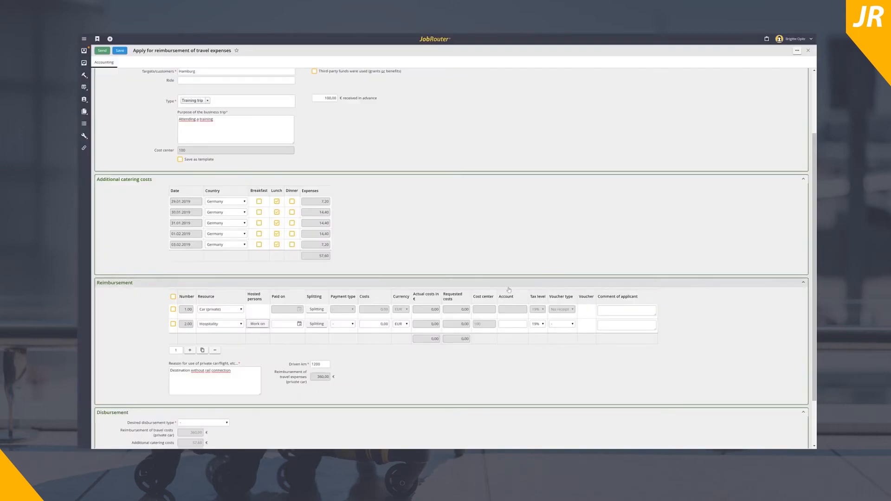
- Date the hospitality expense 29.01.2019 and mark it as privately paid
click(287, 324)
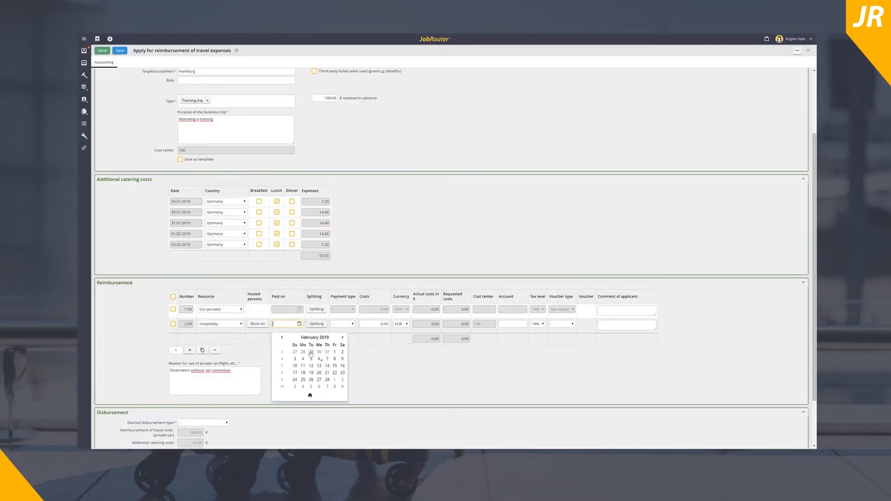
click(303, 351)
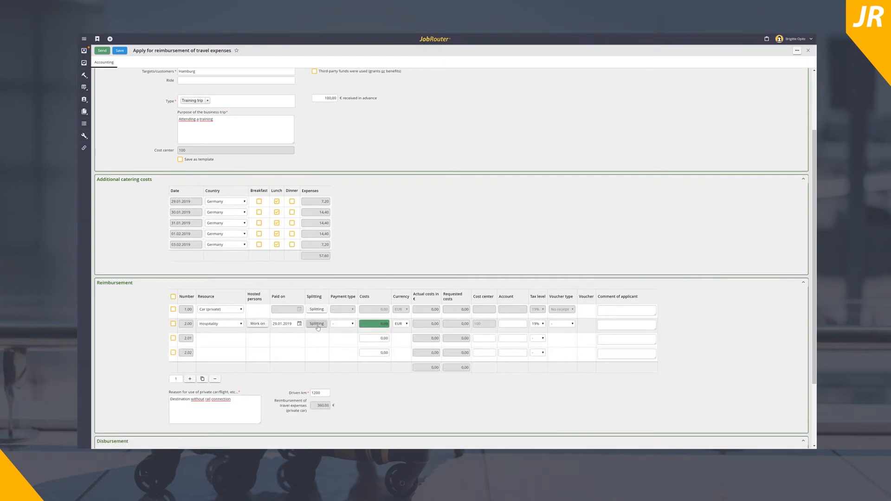
click(342, 323)
text(120)
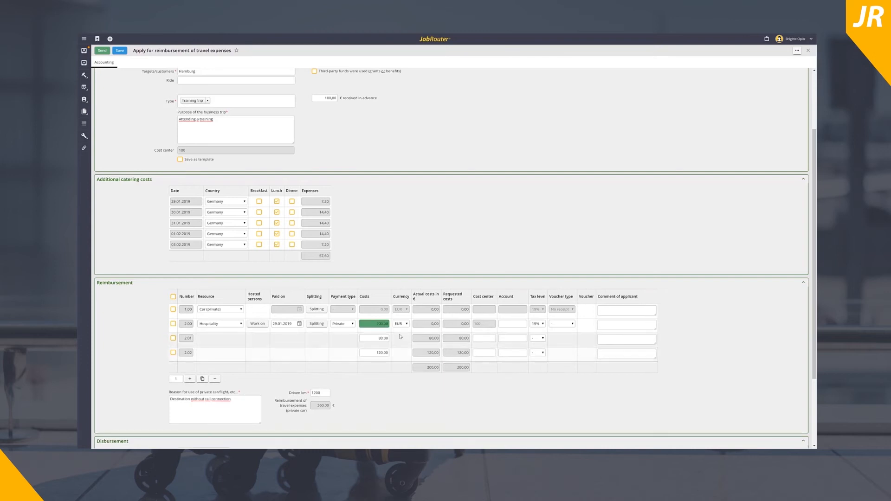
- Keep EUR currency, set a digital voucher, and begin uploading the hospitality receipt
click(401, 323)
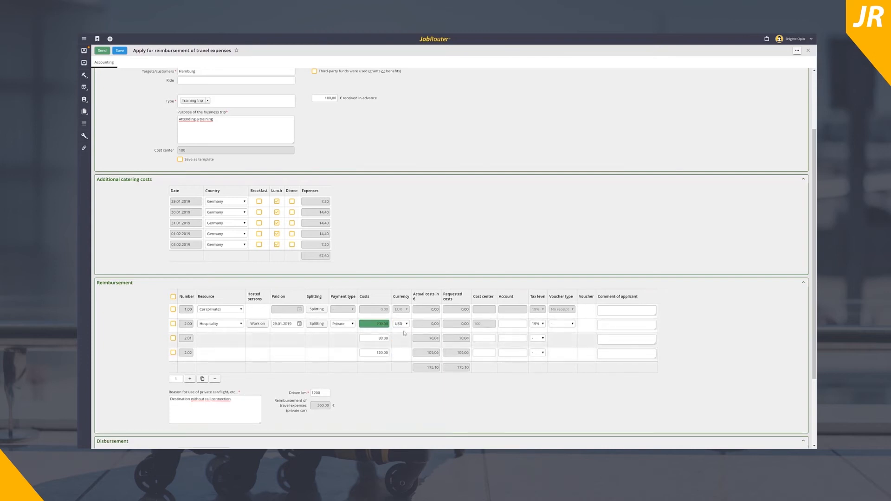
click(405, 324)
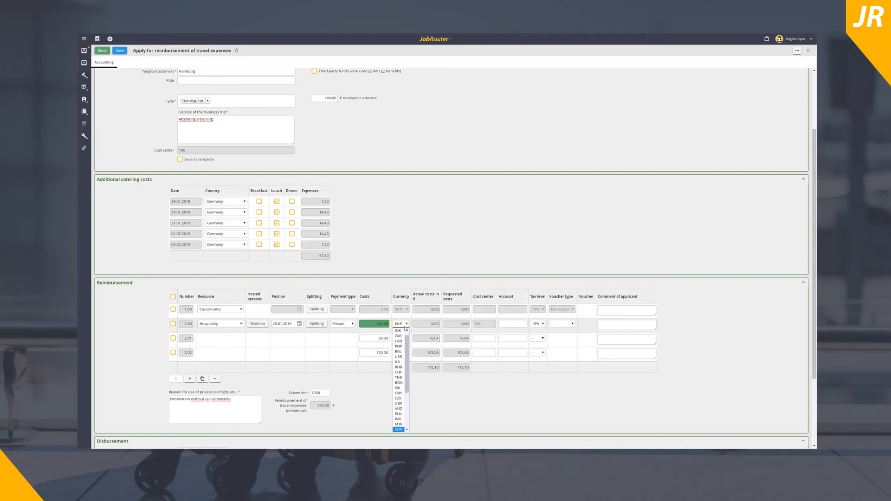
click(398, 429)
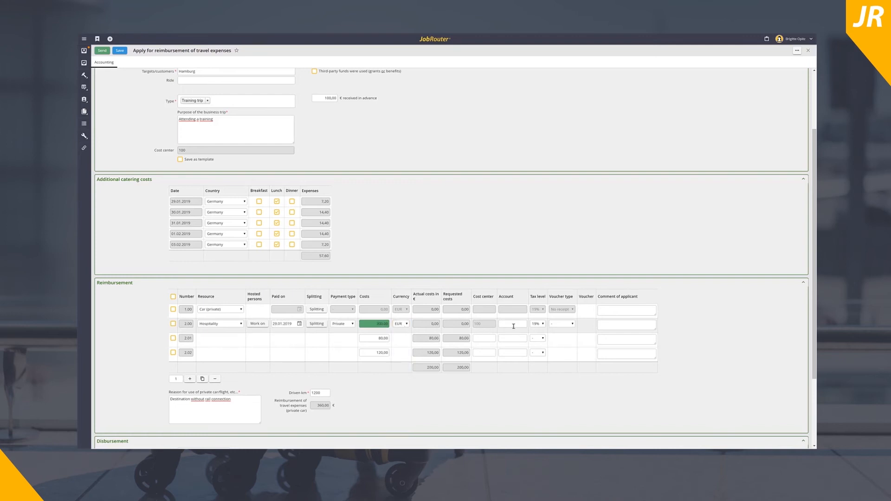
click(562, 323)
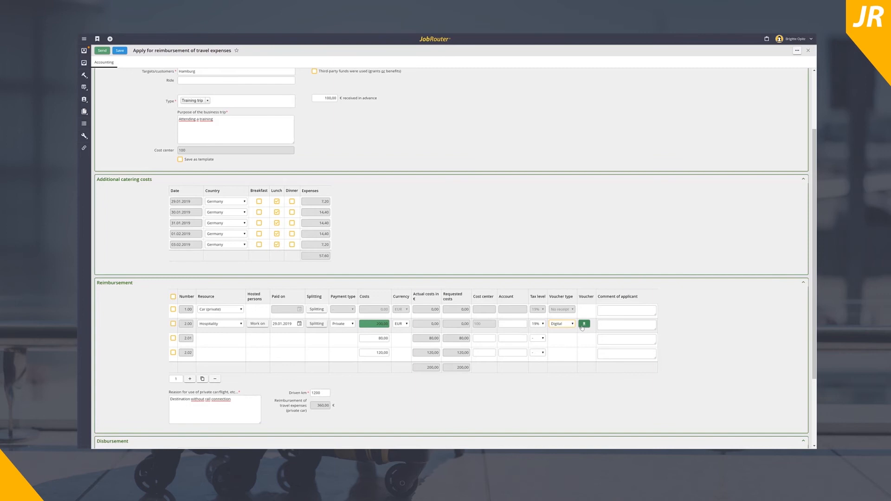
click(584, 324)
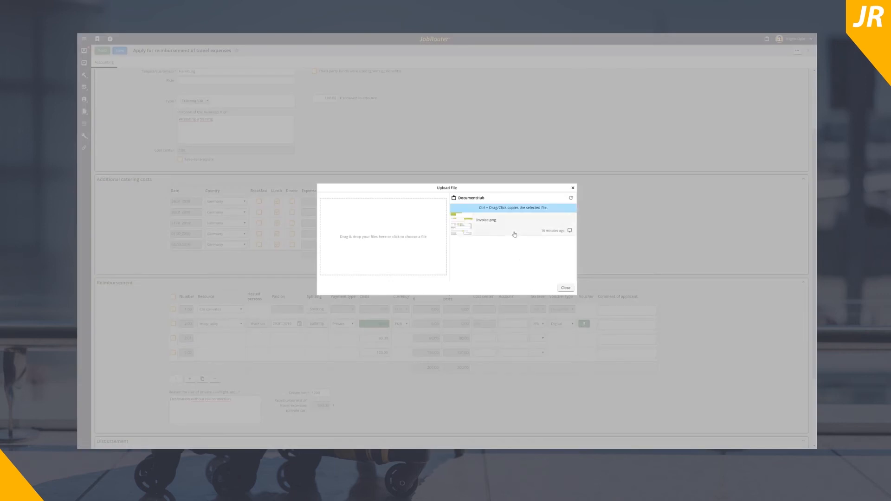
- Attach invoice.png as the receipt and enter cost center 7896 for the split part
click(564, 288)
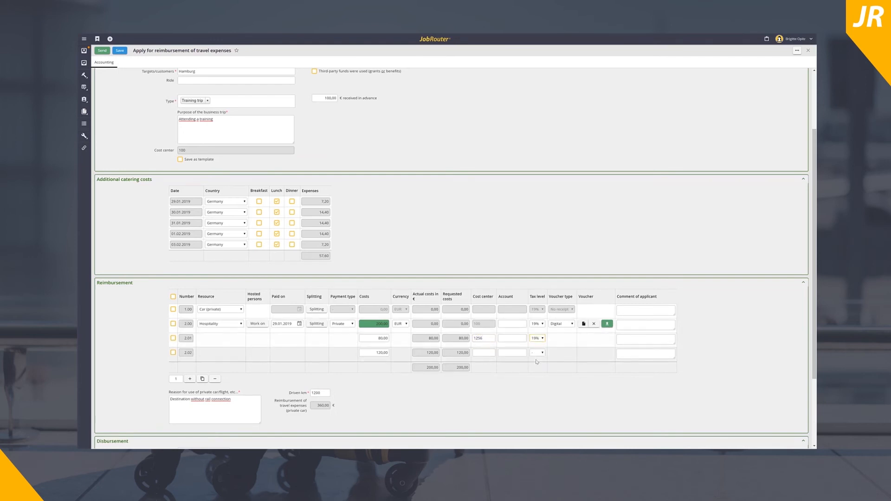
text(7896)
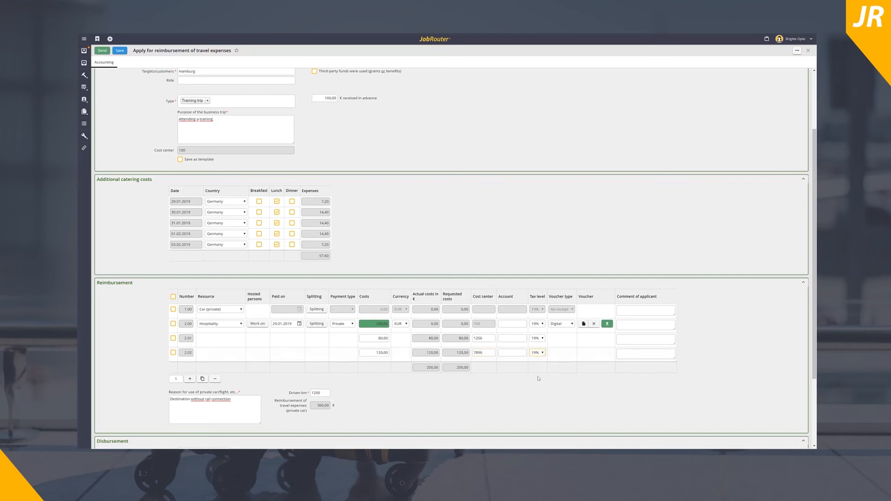
scroll(down, 3)
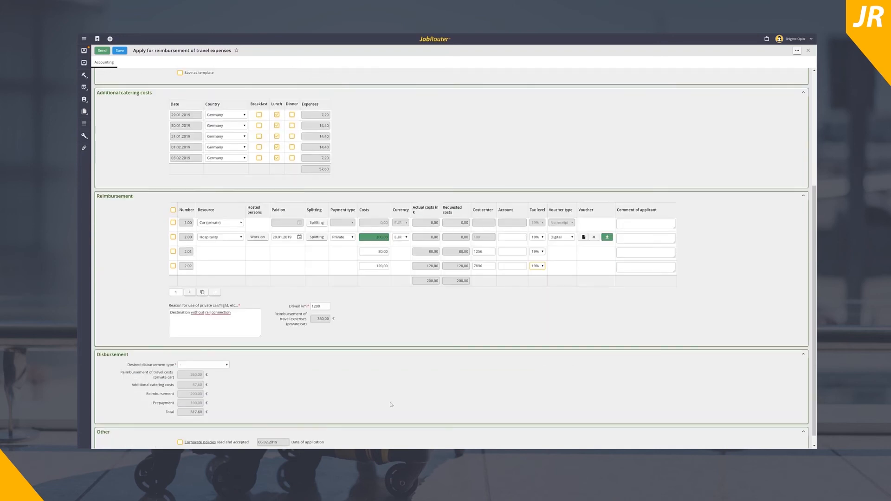
- Set the desired disbursement type to bank transfer, trying the different-account option
click(203, 365)
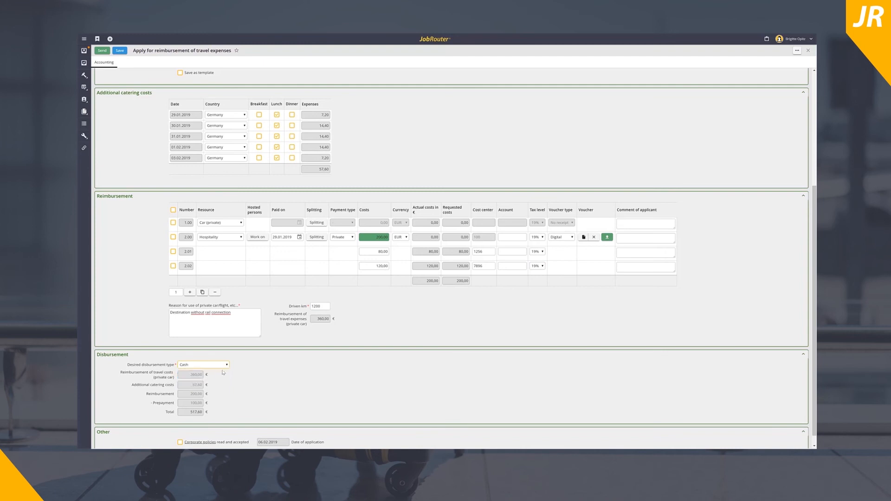
click(202, 365)
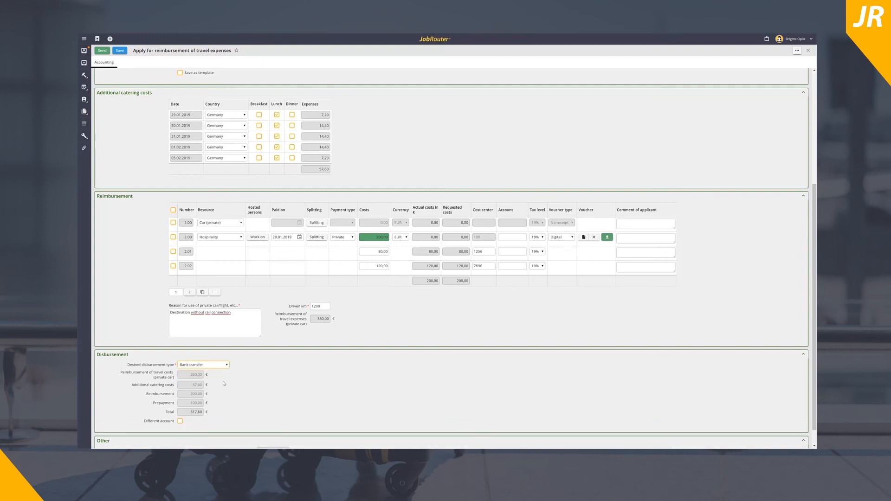
click(181, 421)
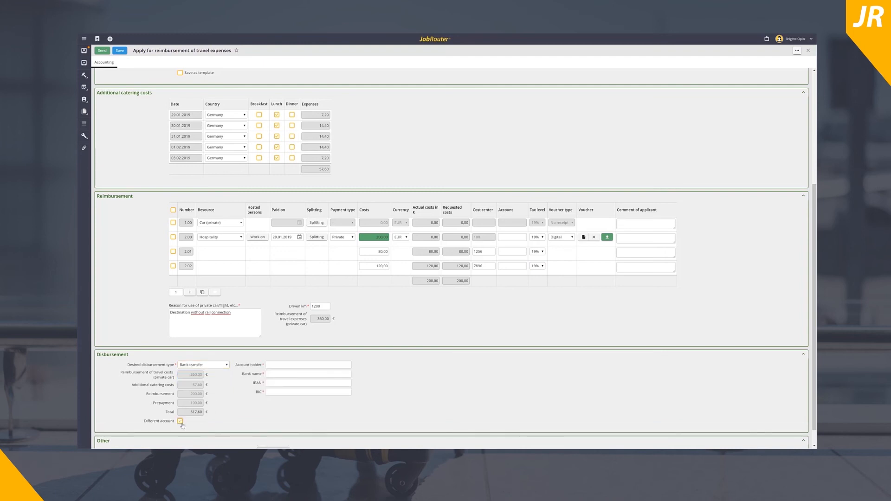
click(202, 364)
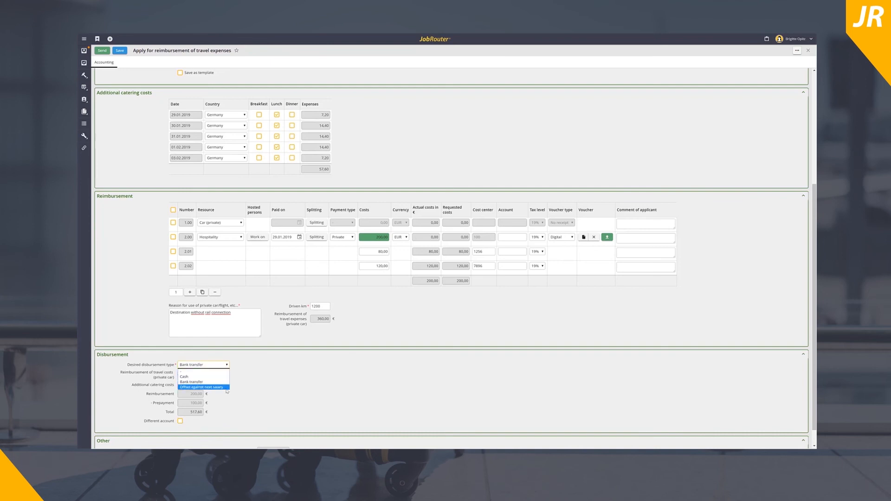